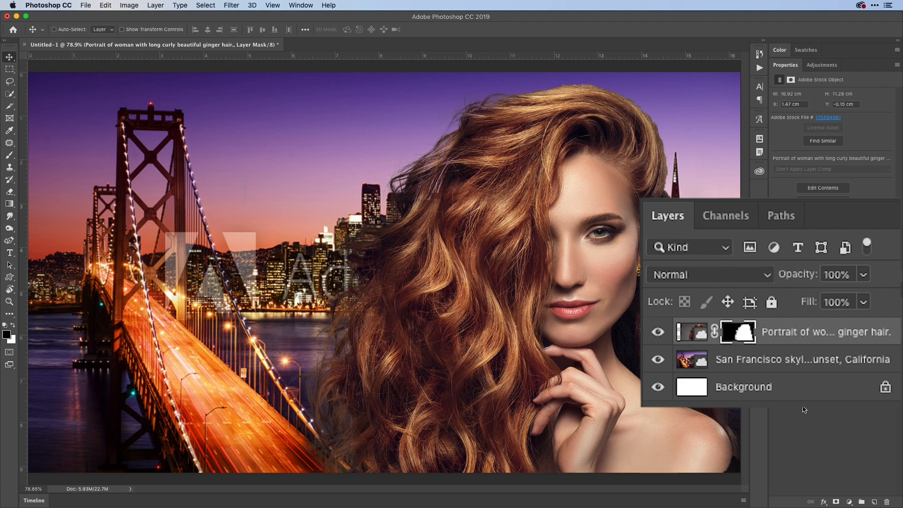
Make the ginger-hair portrait layer's pixels, not its mask, the active editing target (Cmd+2).
{"action": "key", "text": "cmd+2"}
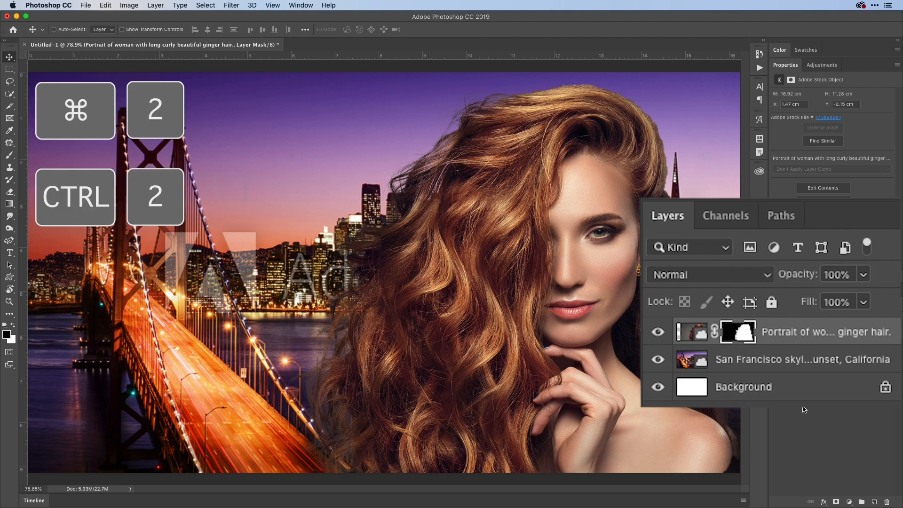